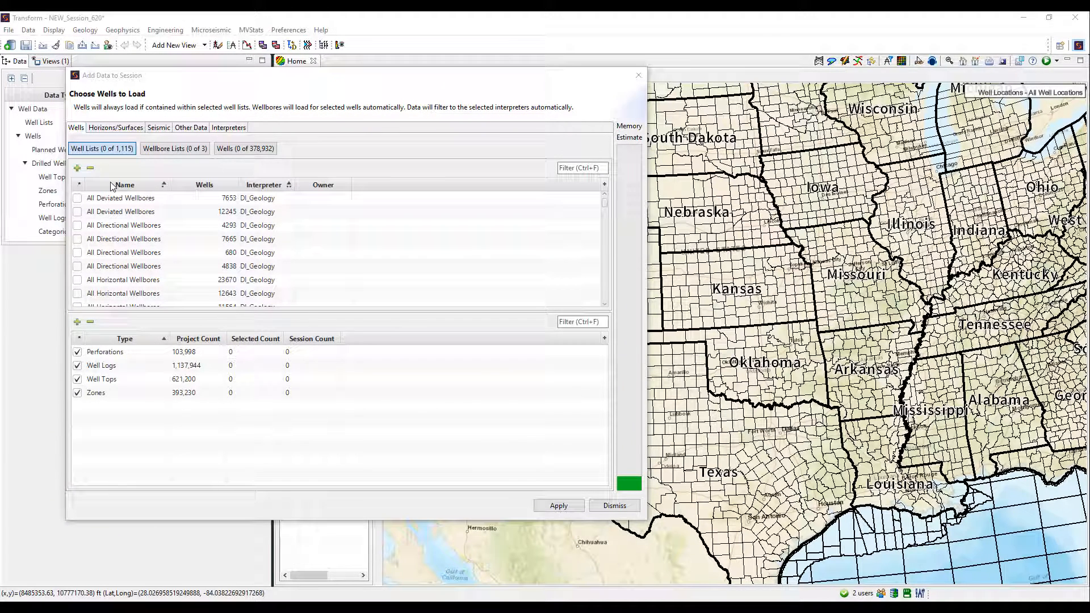
# Choose six well lists, including the 'wolf'-filtered Wolfcamp control-point lists, plus two individual wells.
pyautogui.click(78, 198)
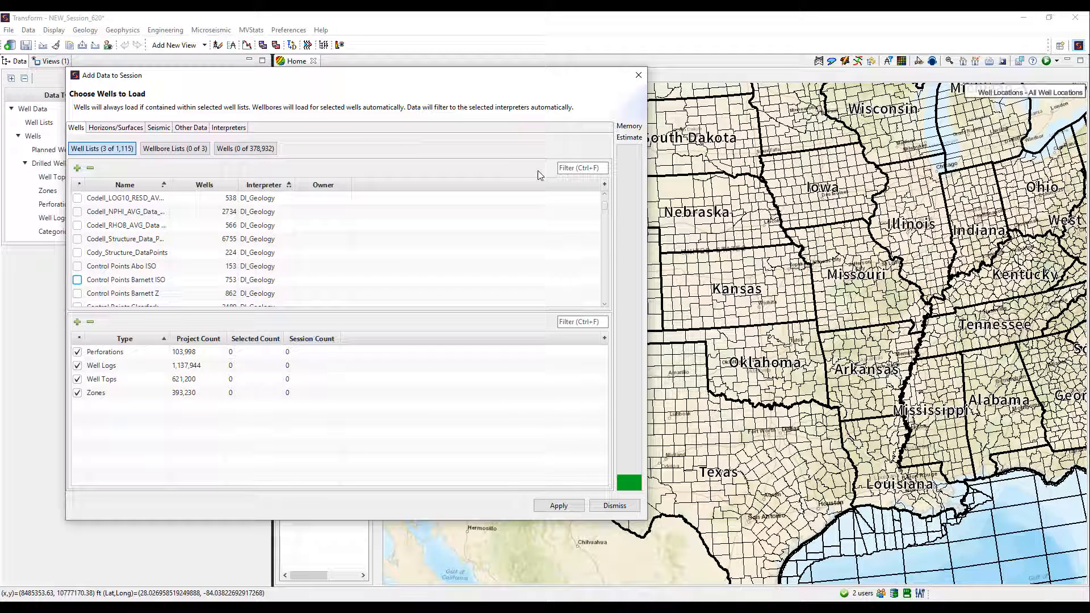
pyautogui.write('spray')
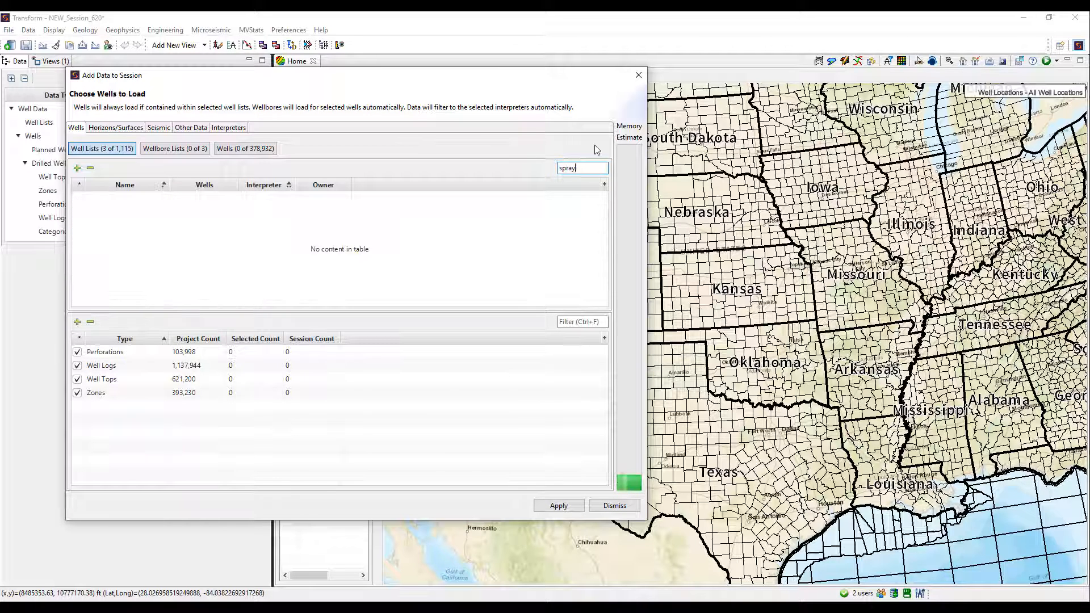
pyautogui.write('wolf')
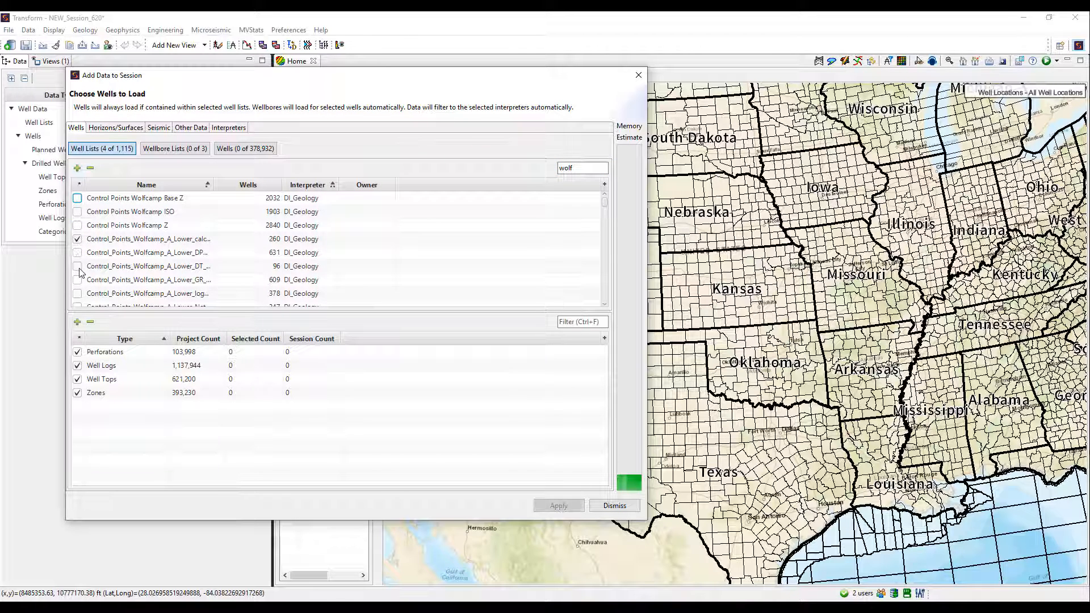
pyautogui.click(77, 266)
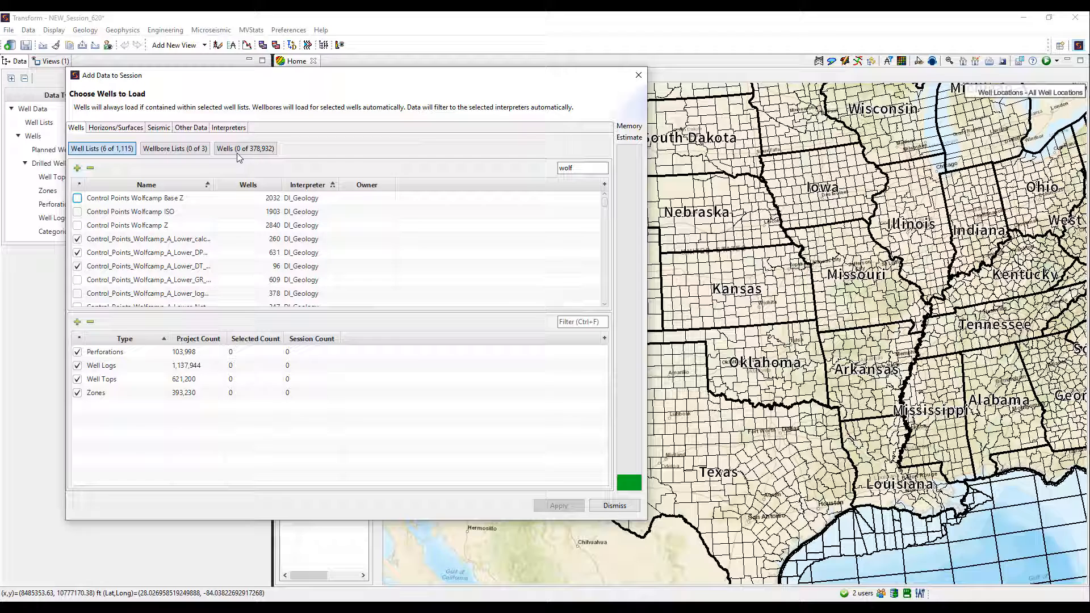
pyautogui.click(245, 148)
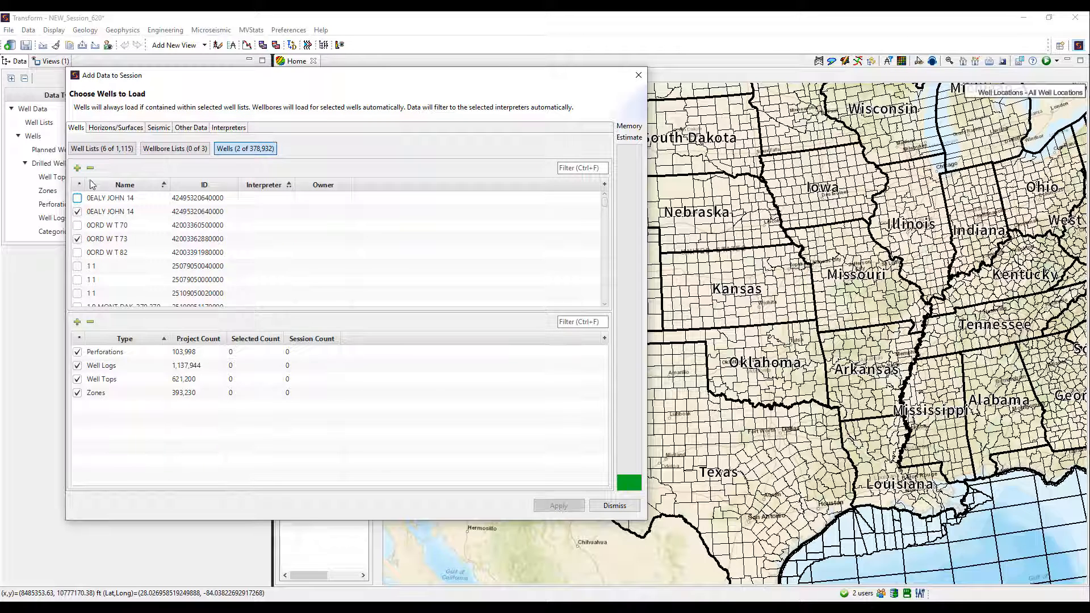
pyautogui.click(116, 127)
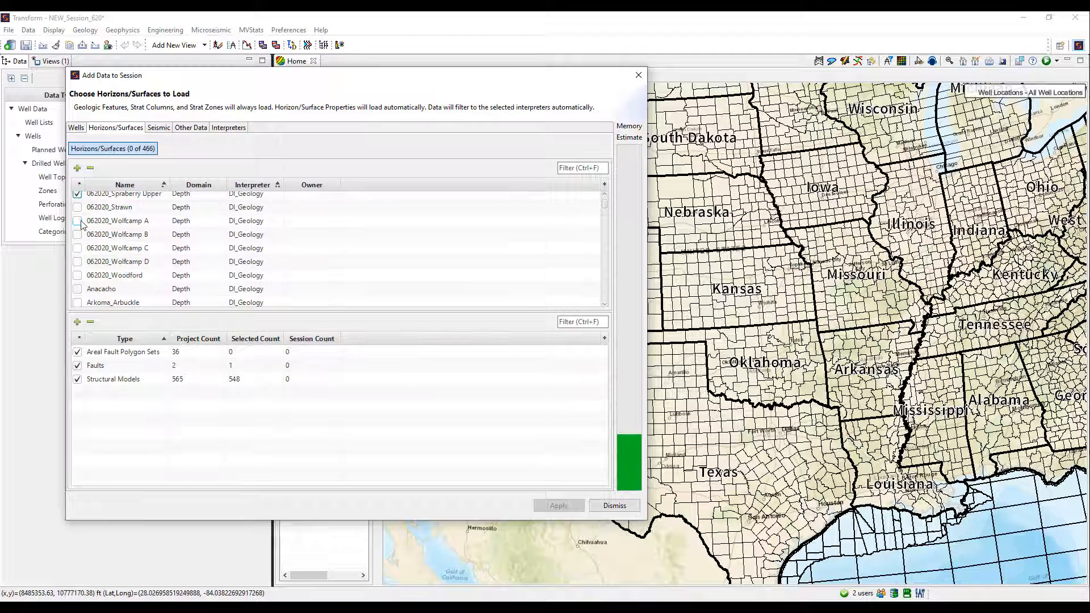
# Add the eight Wolfcamp horizons, other data types and interpreters DI_Geology, RSEG and x4m, then apply.
pyautogui.click(77, 220)
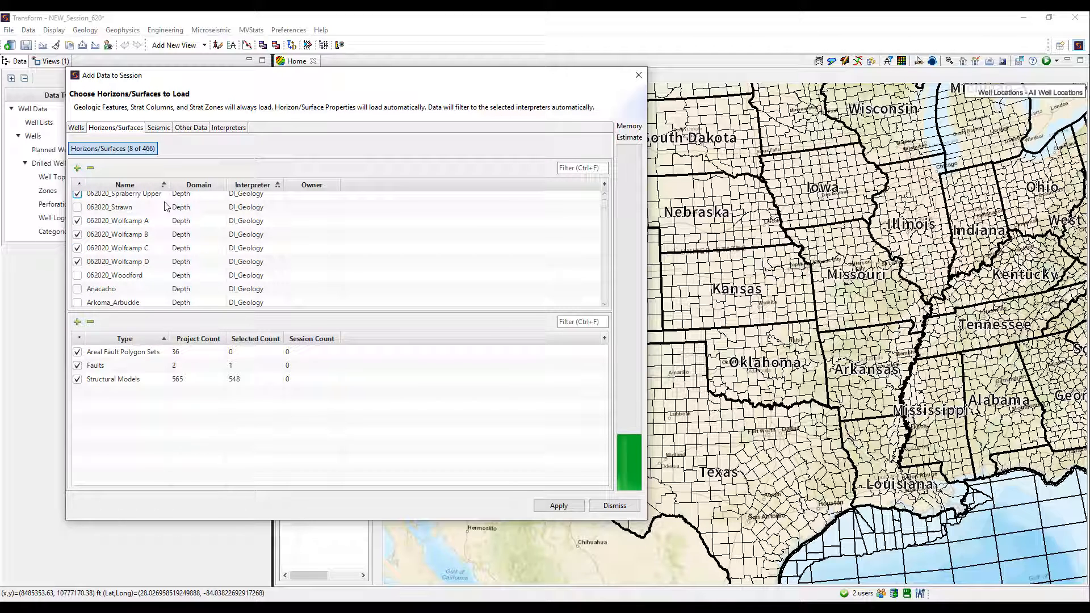
pyautogui.click(158, 128)
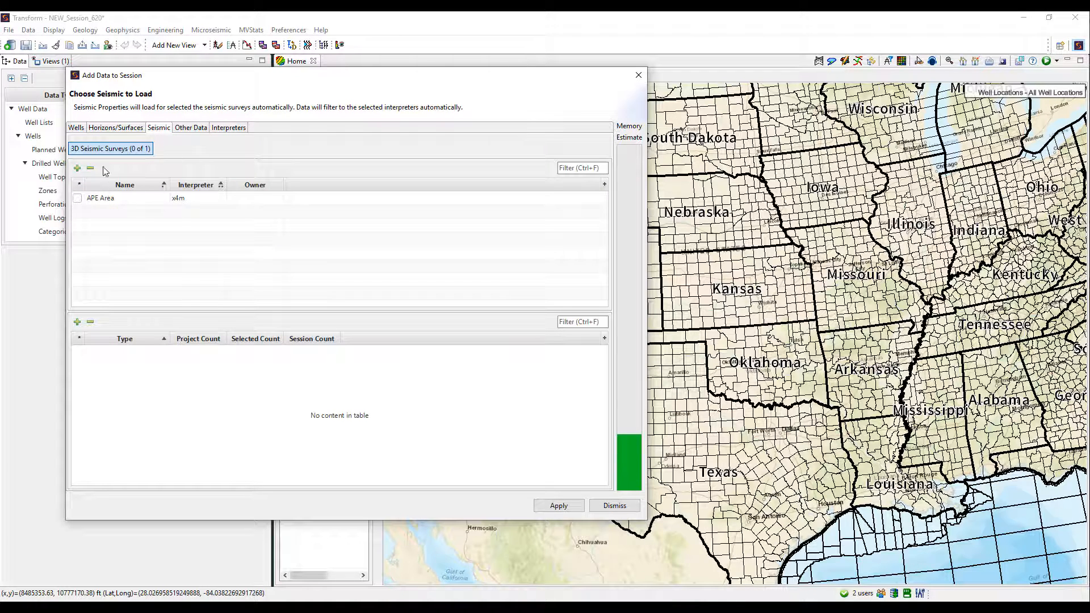
pyautogui.click(191, 127)
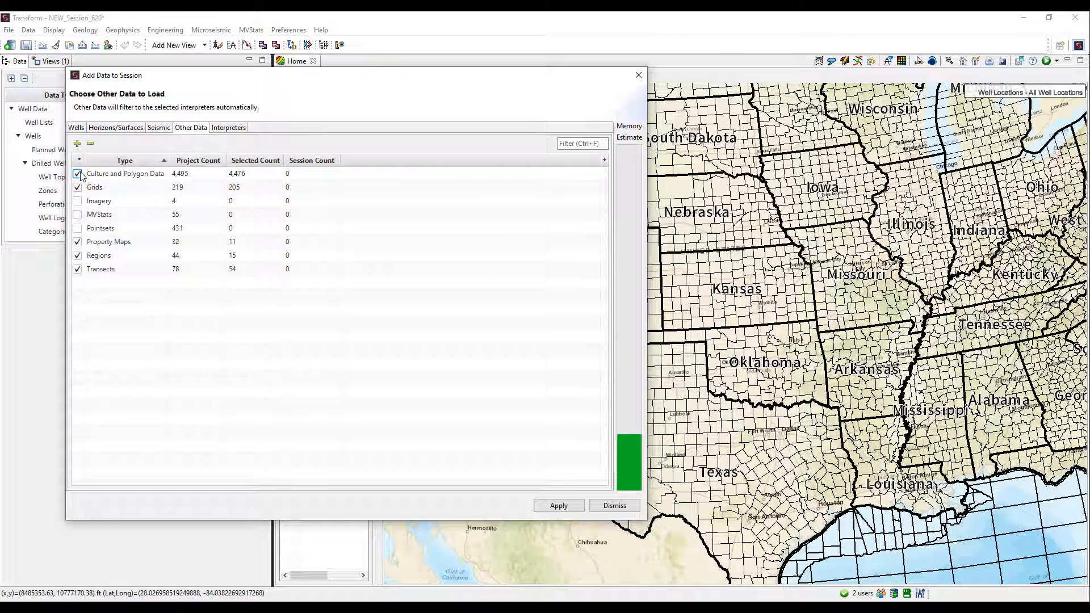
pyautogui.click(229, 127)
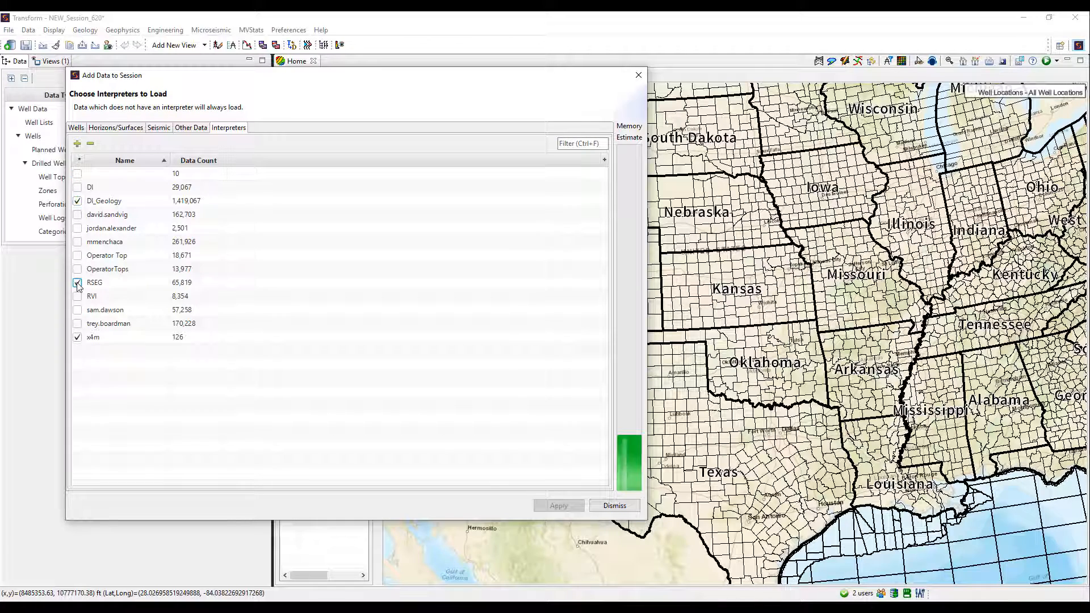
pyautogui.click(558, 506)
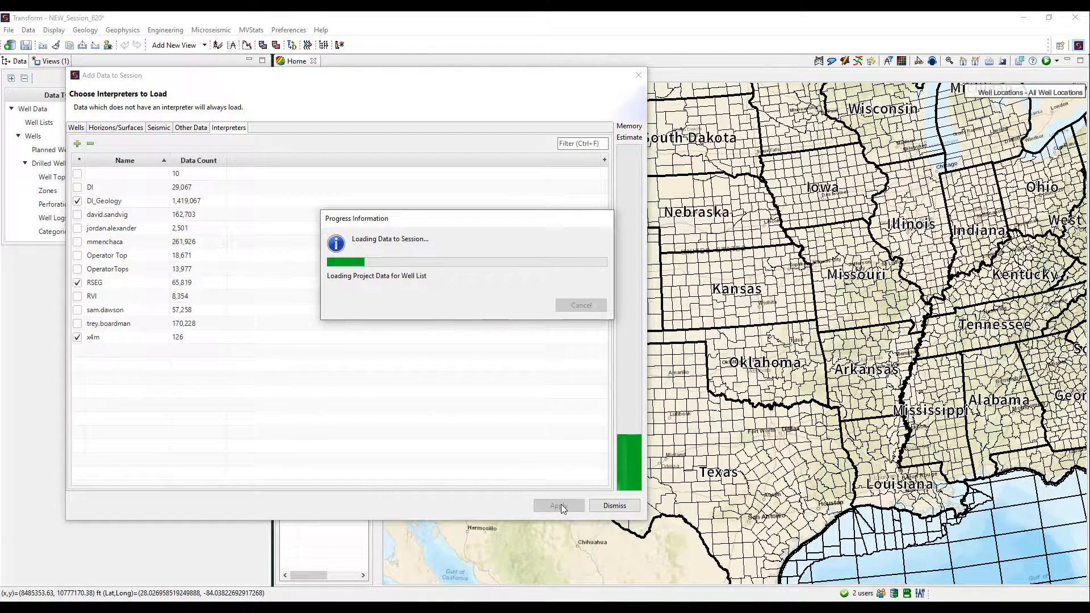
pyautogui.click(558, 505)
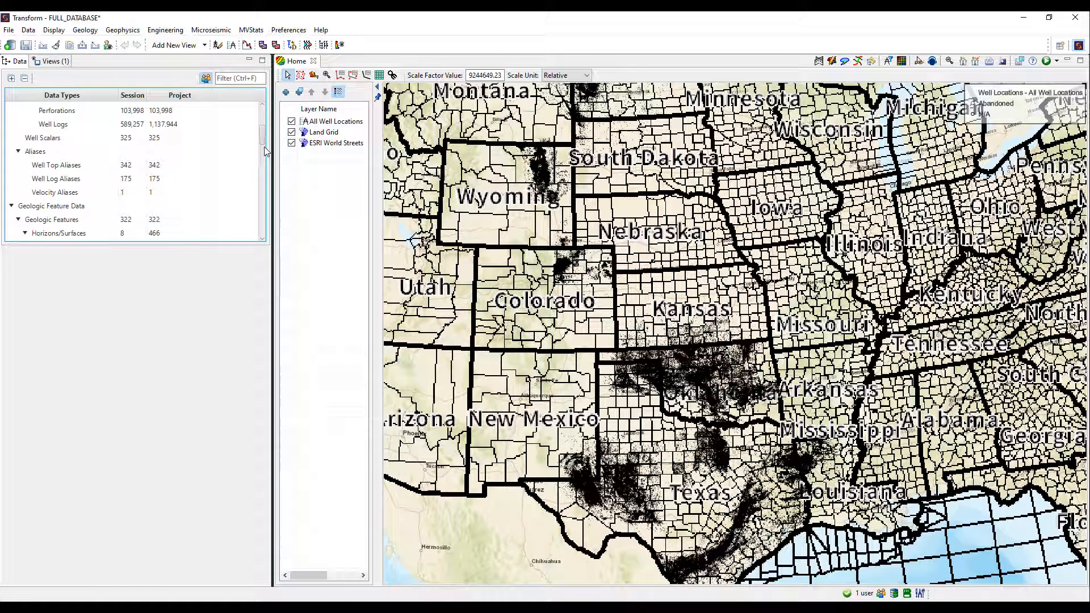
# Scroll the Data tree to compare Session and Project counts for the loaded data.
pyautogui.scroll(-3)
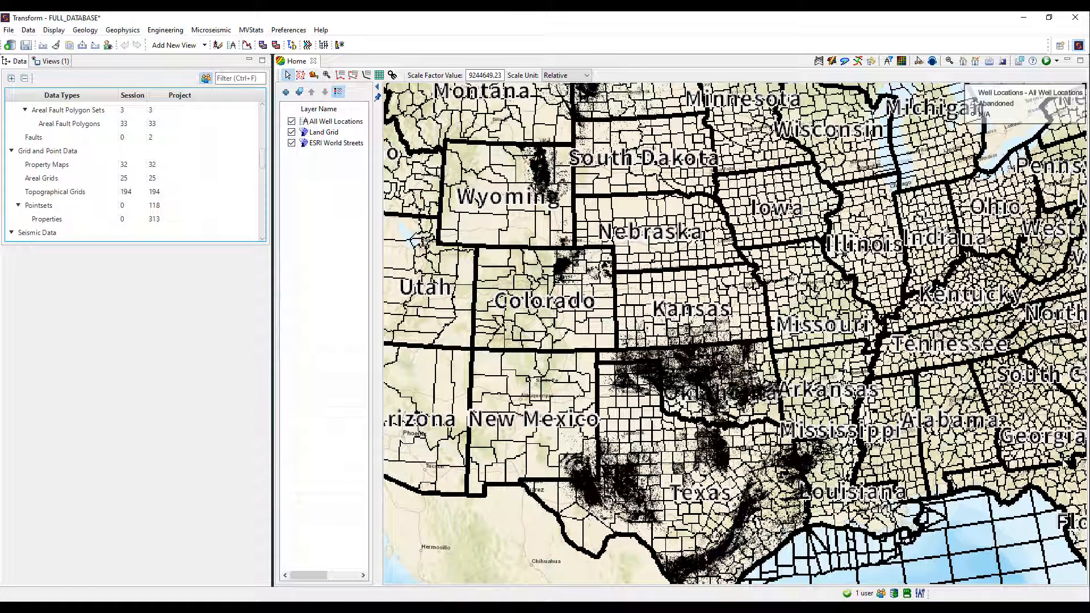
pyautogui.scroll(-3)
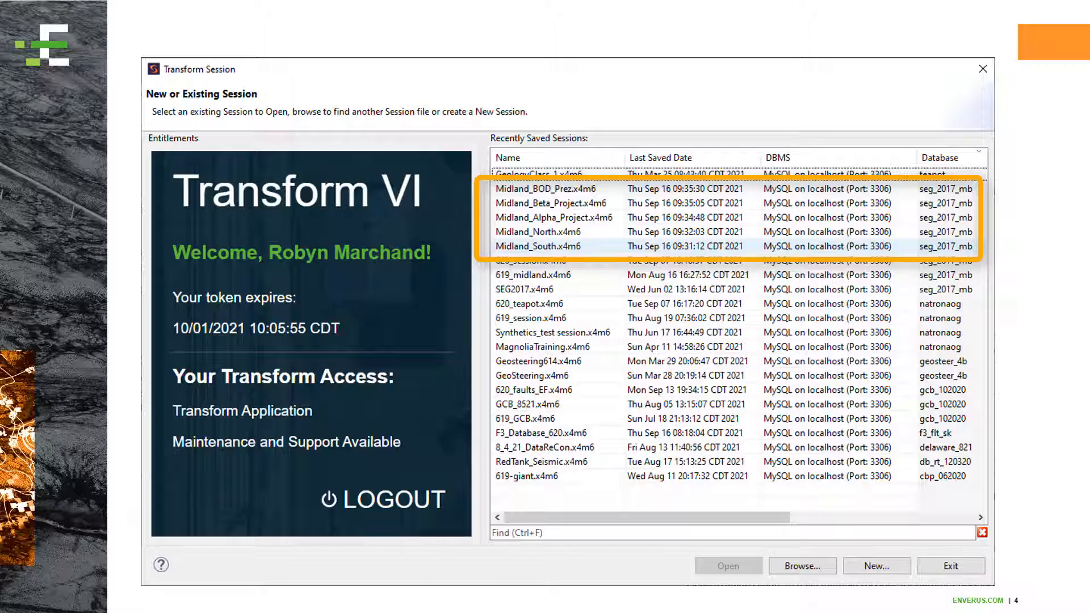
pyautogui.scroll(3)
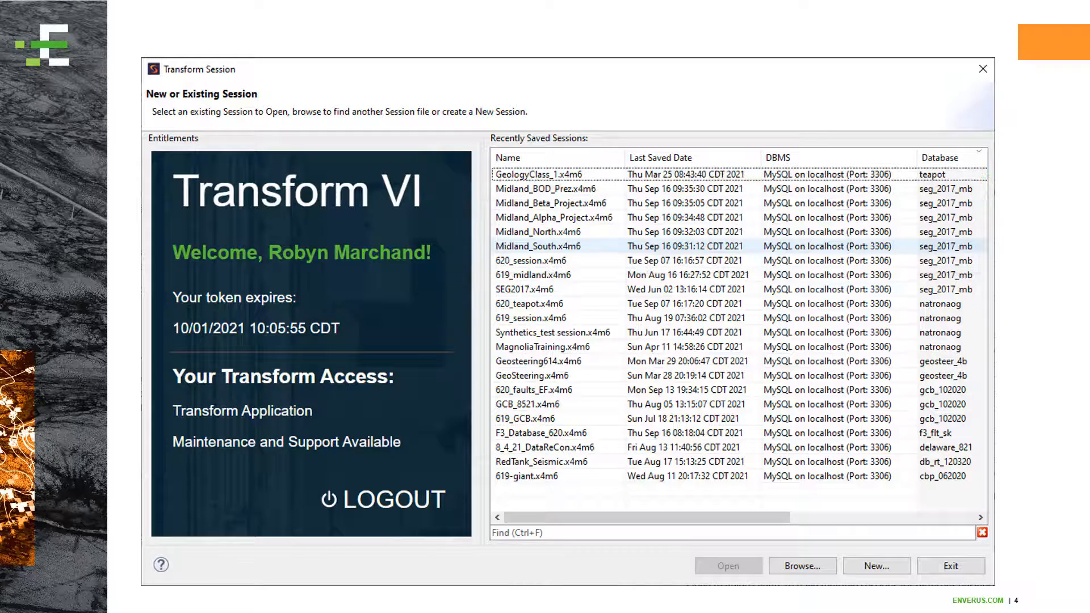